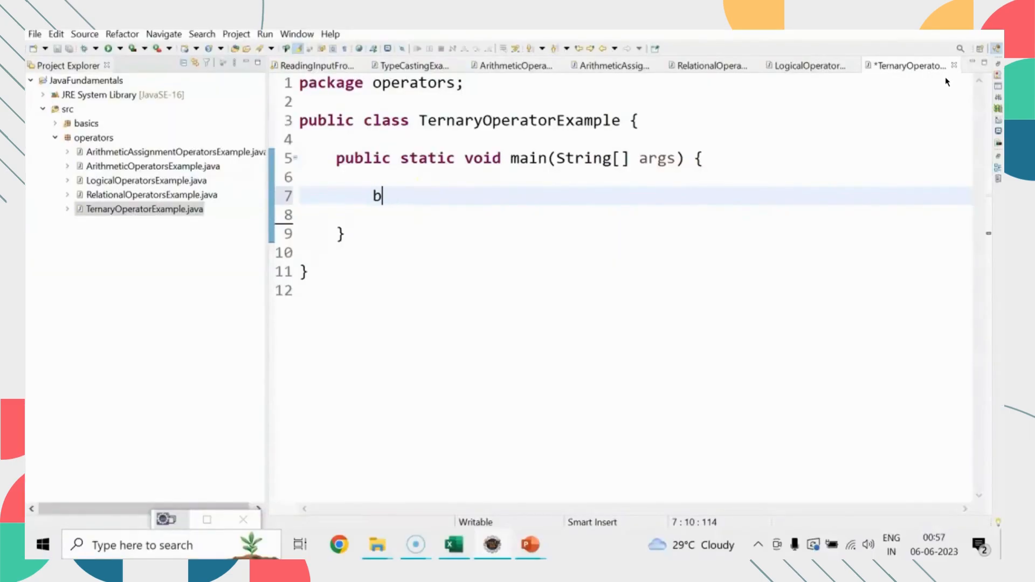
Declare boolean isAuthenticated = true; in main and begin an if(isAuthenticated) statement below it
text(oolean authentic)
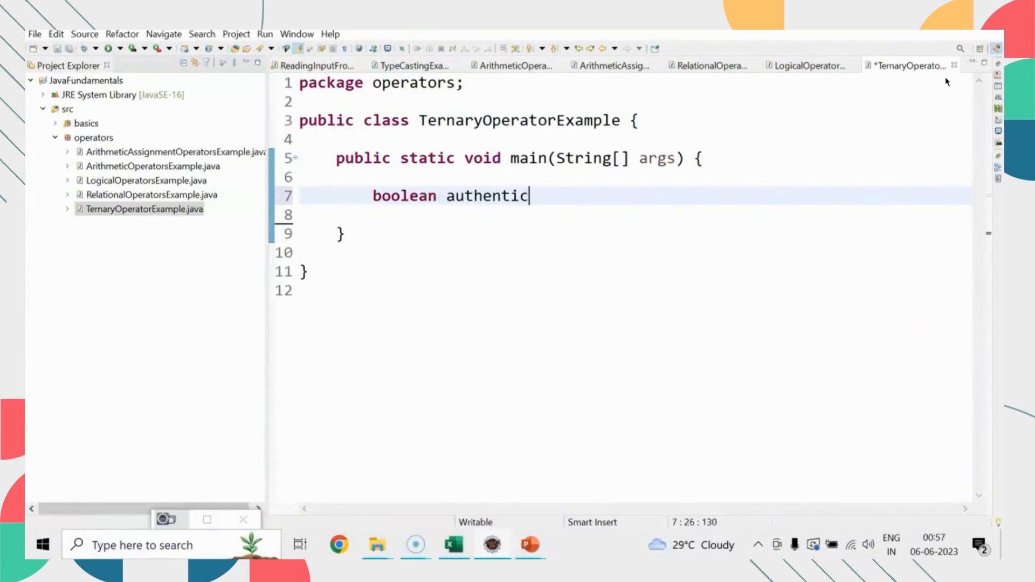
text(ated = true;)
text(if)
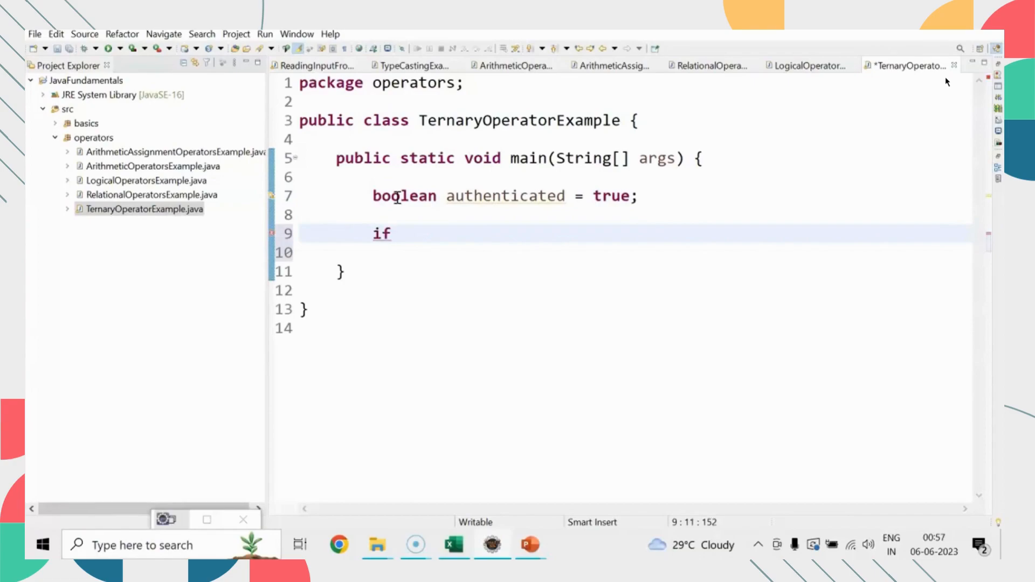
text((authentic)
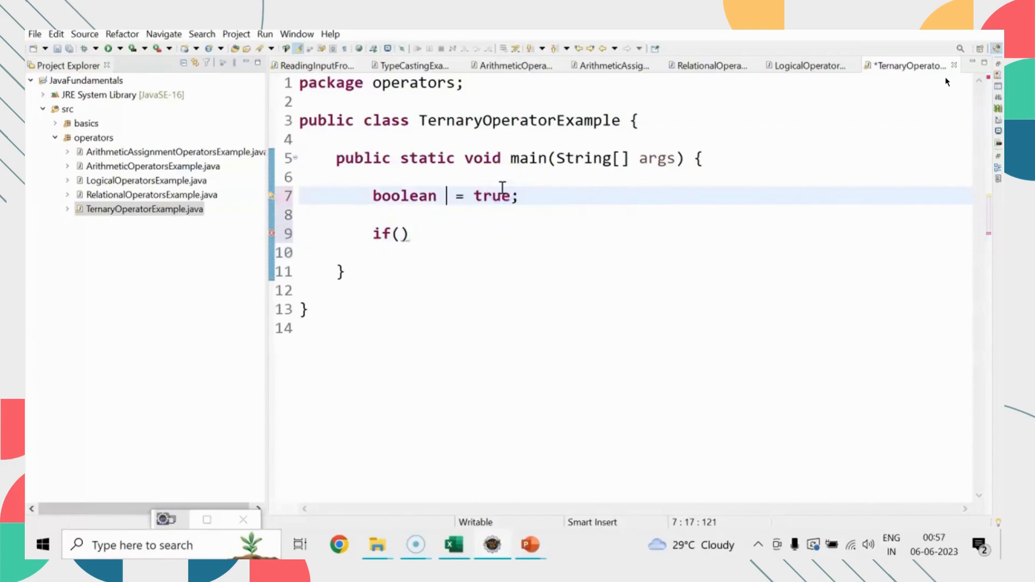
text(isAuthenticated)
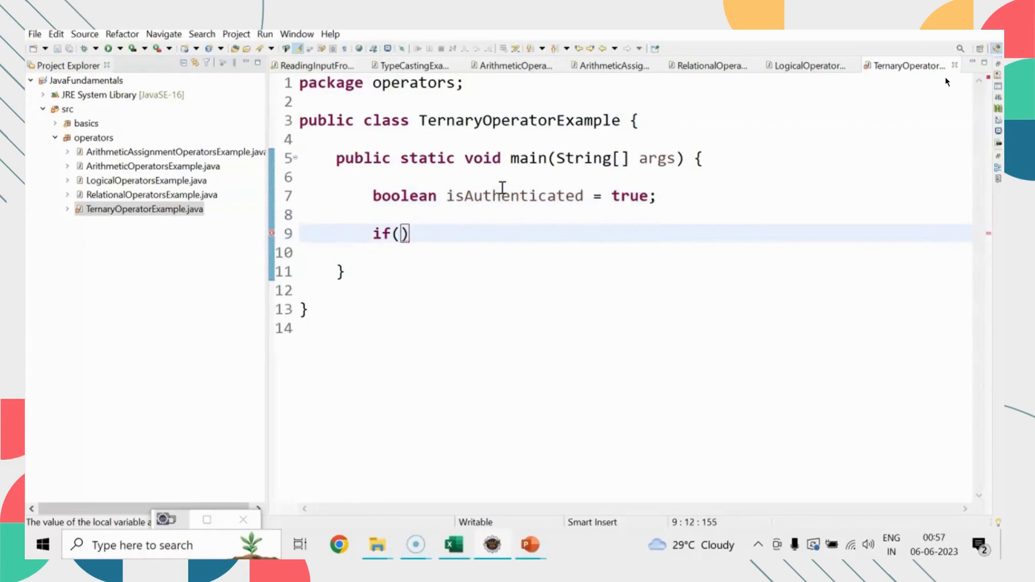
Complete if(isAuthenticated) printing "You are logged-in successfully."
text(isAuthenticated)
click(635, 253)
text(System.out.println("You a");)
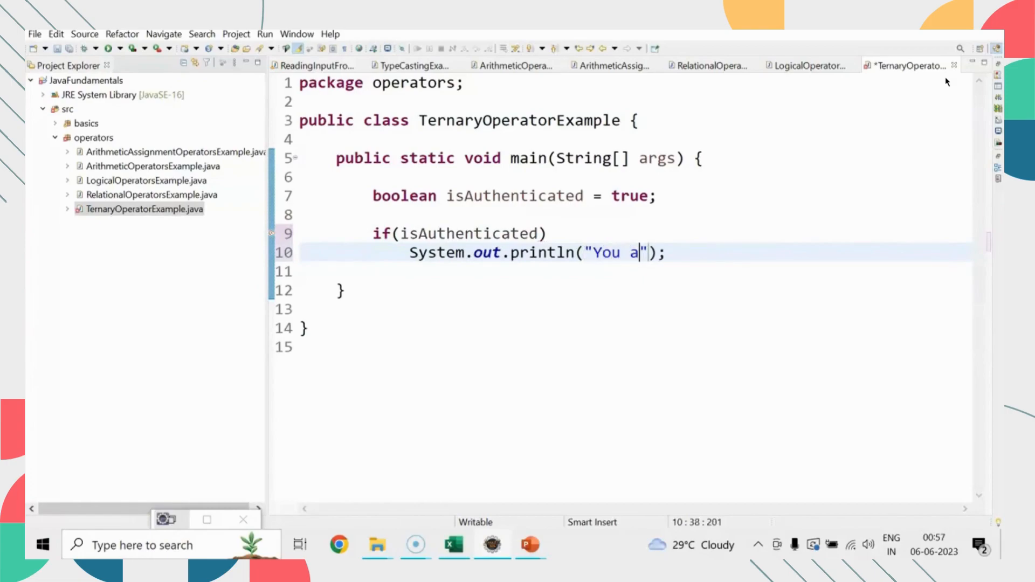
text(re logged)
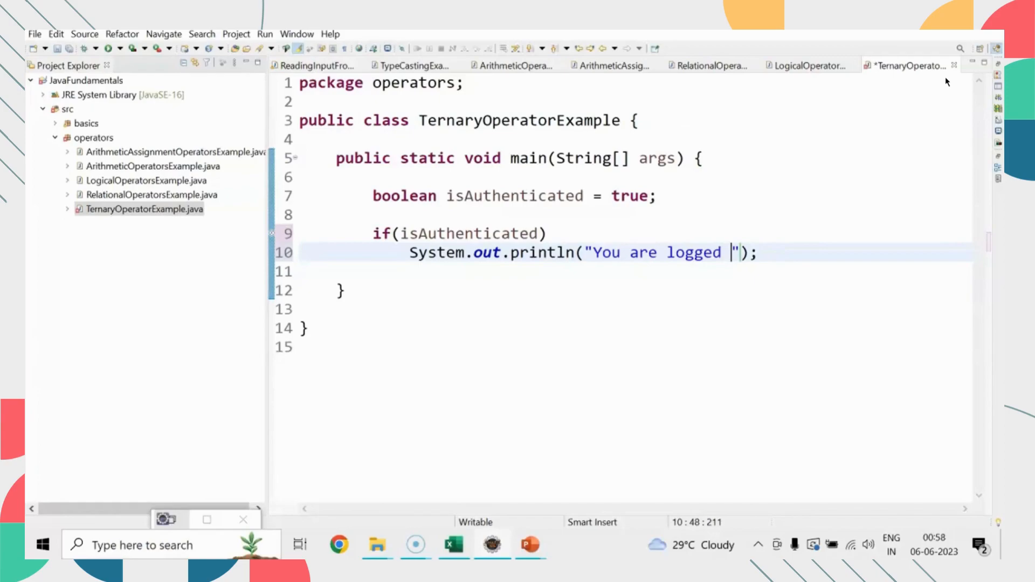
text(-in success)
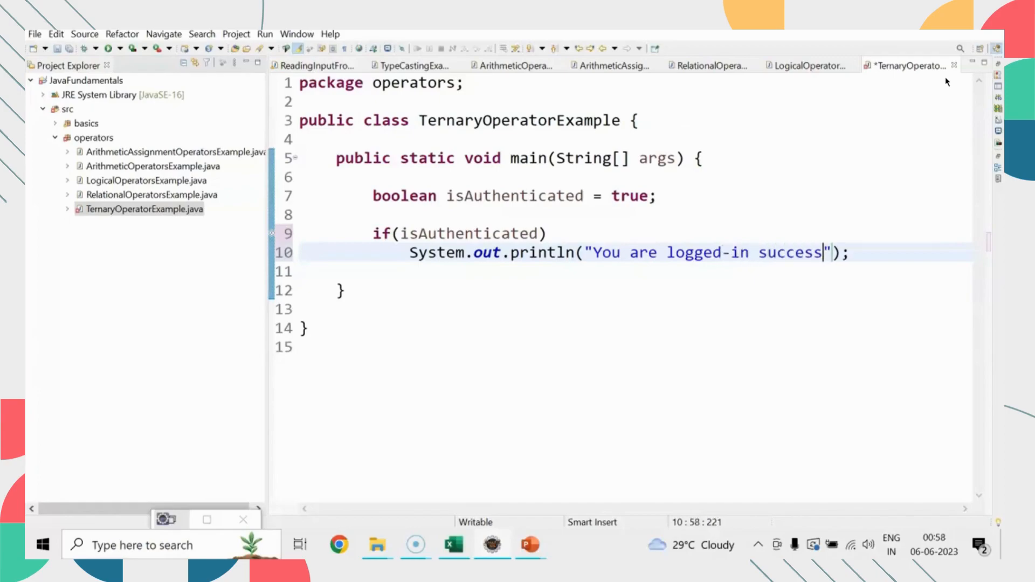
text(fully.)
click(635, 272)
text(else)
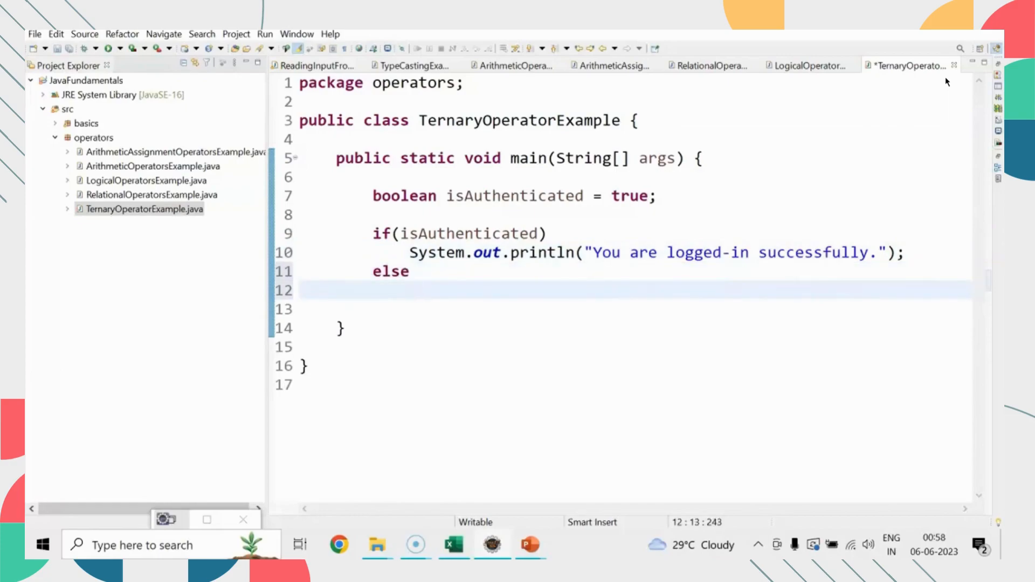
Add the else branch printing "You are not logged-in." and leave blank lines after the block
text(System.out.println("Yo");)
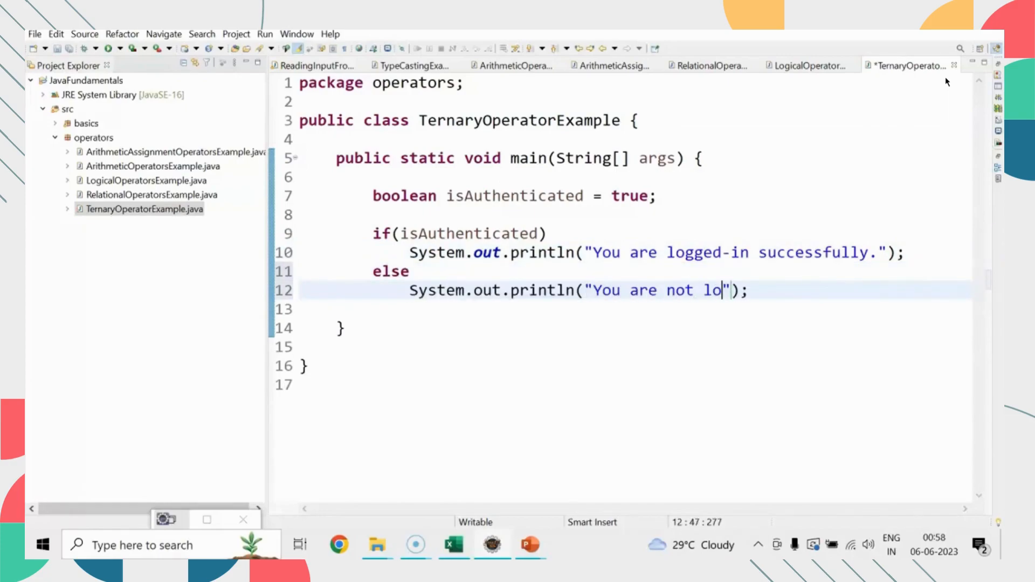
text(gged-in.)
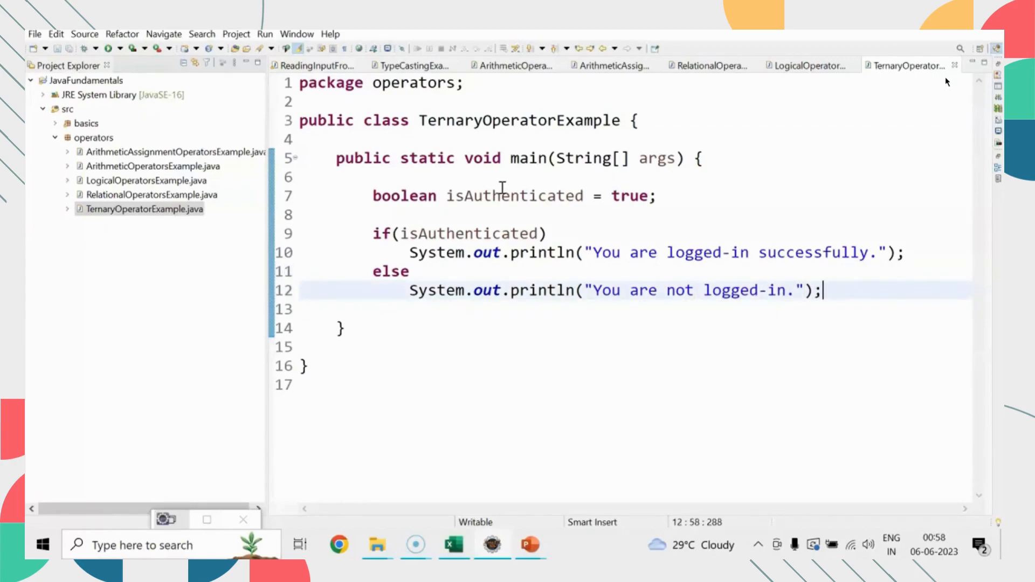
key(Enter)
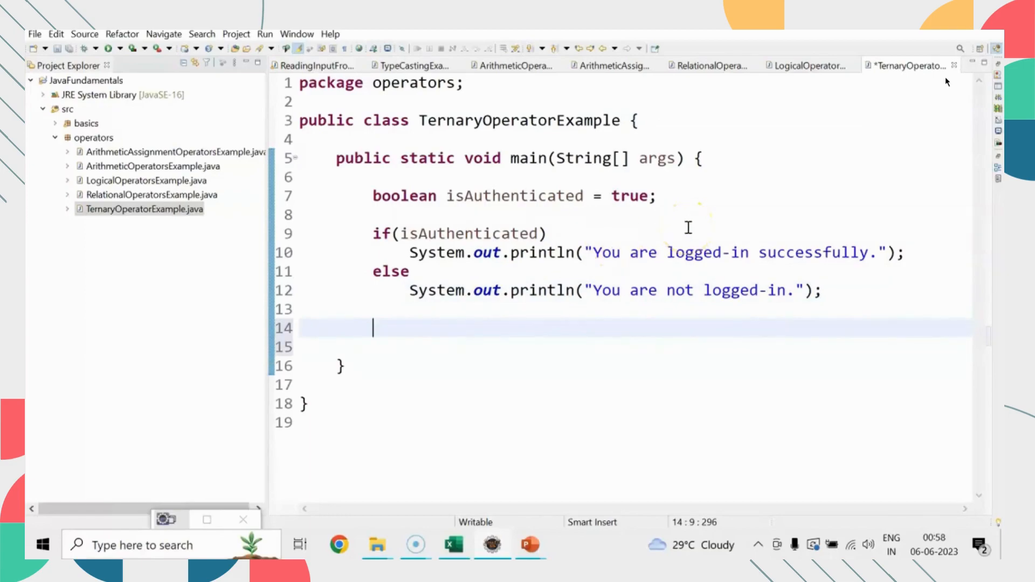
Write String result = (isAuthenticated) ? "LoggedIn" : "Not LoggedIn"; below the if-else
text(s)
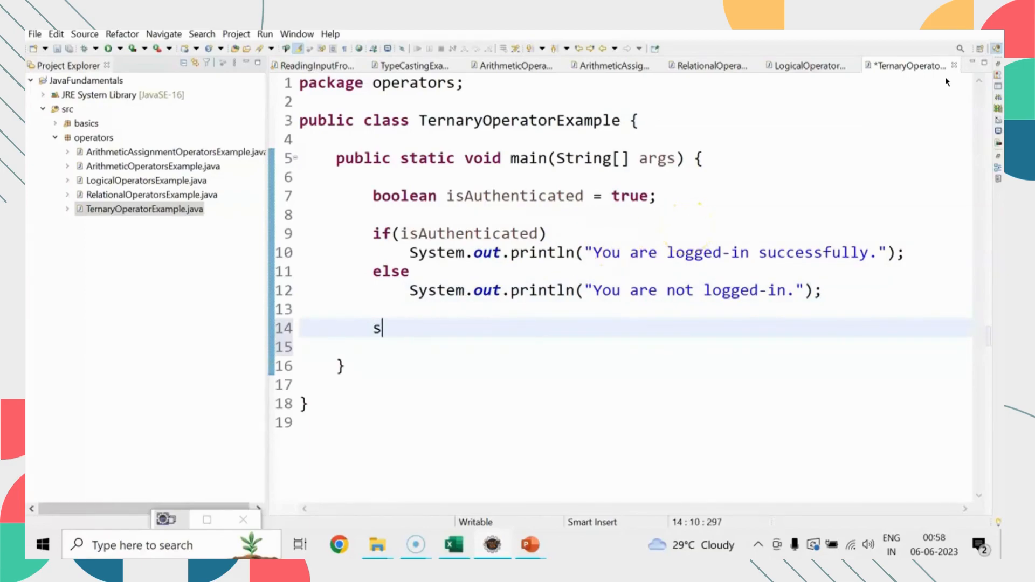
text(tring res)
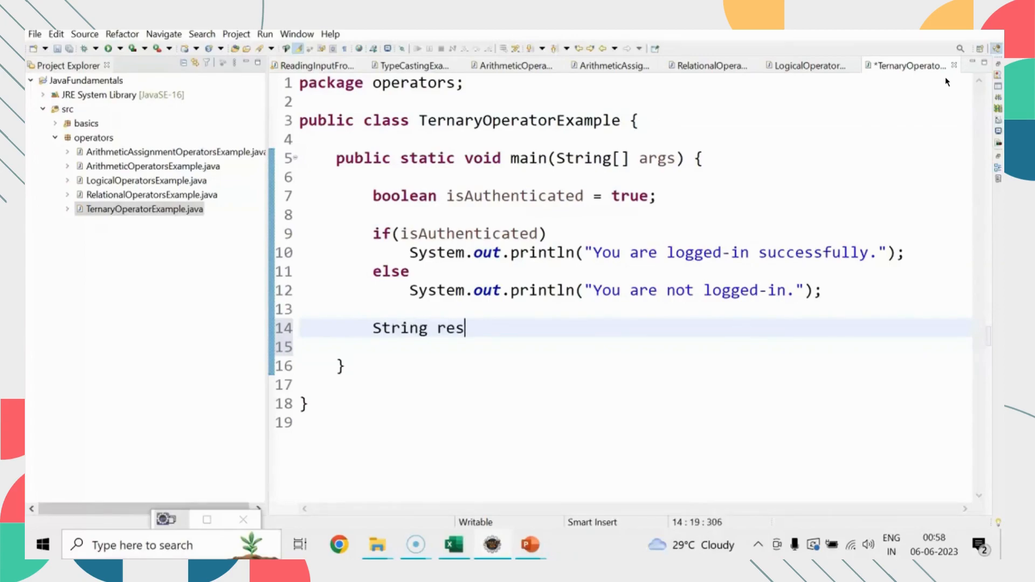
text(ult = ()
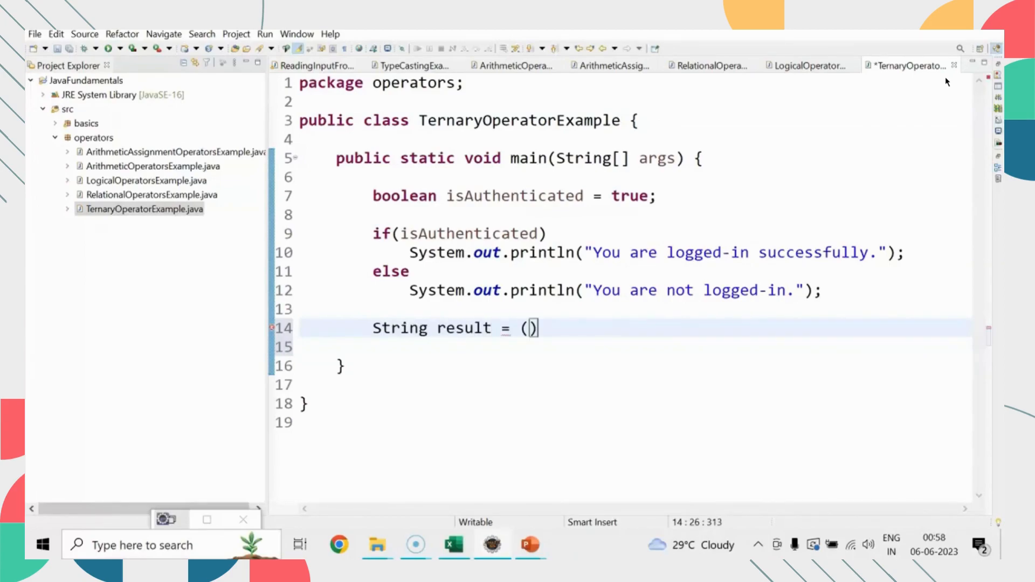
text(isAuthent)
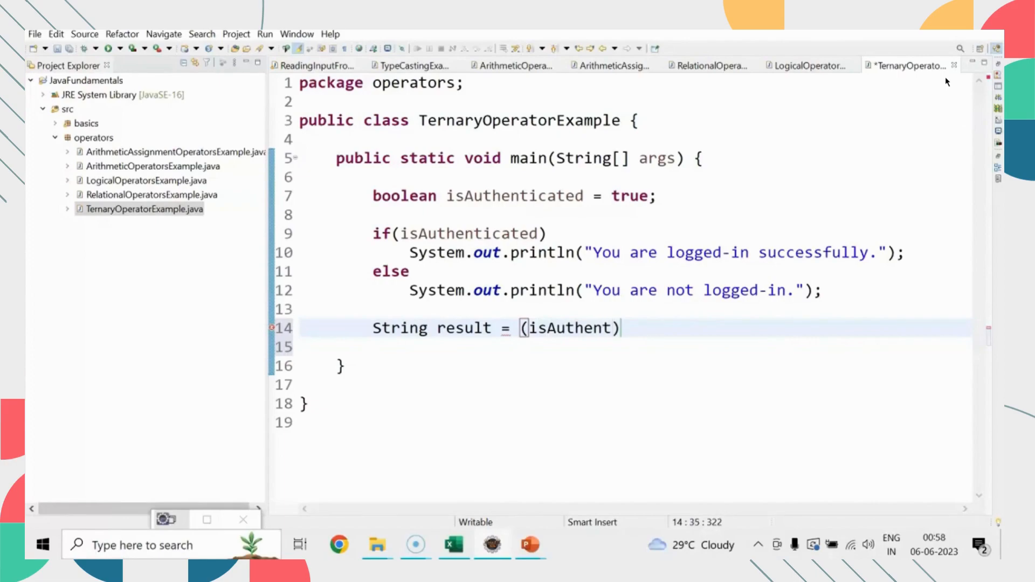
text(icated)
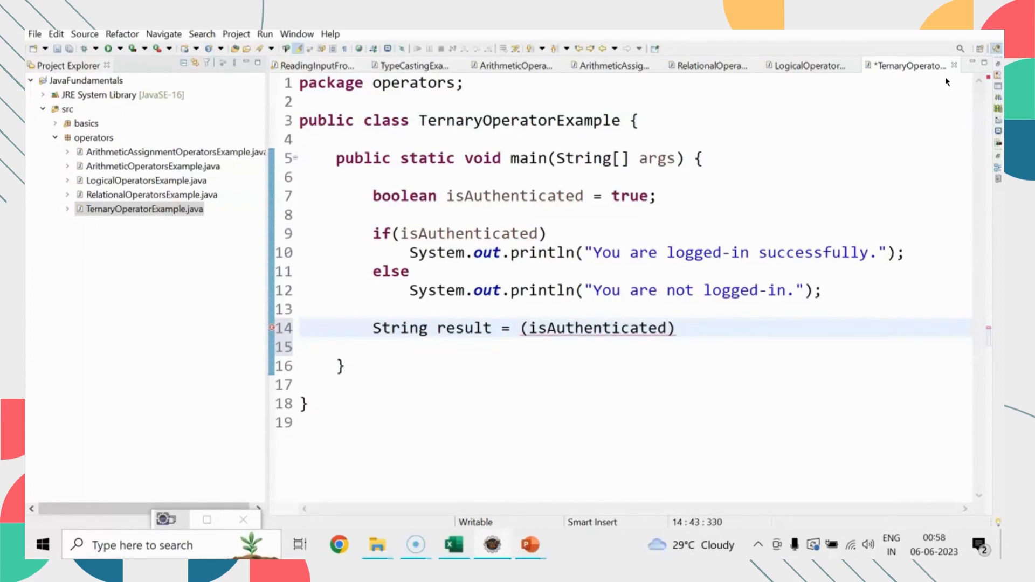
text(? ")
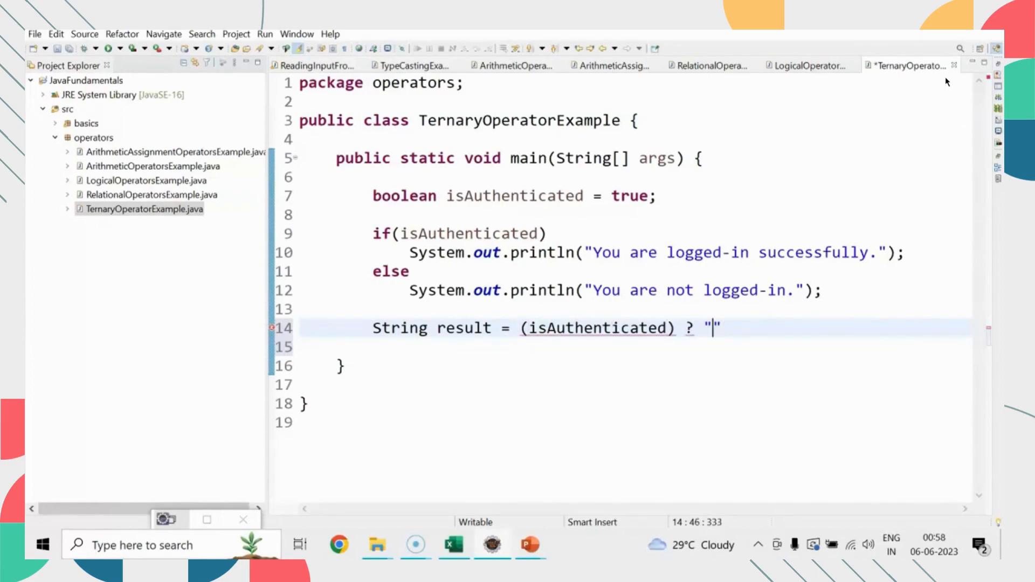
text(LoggedI)
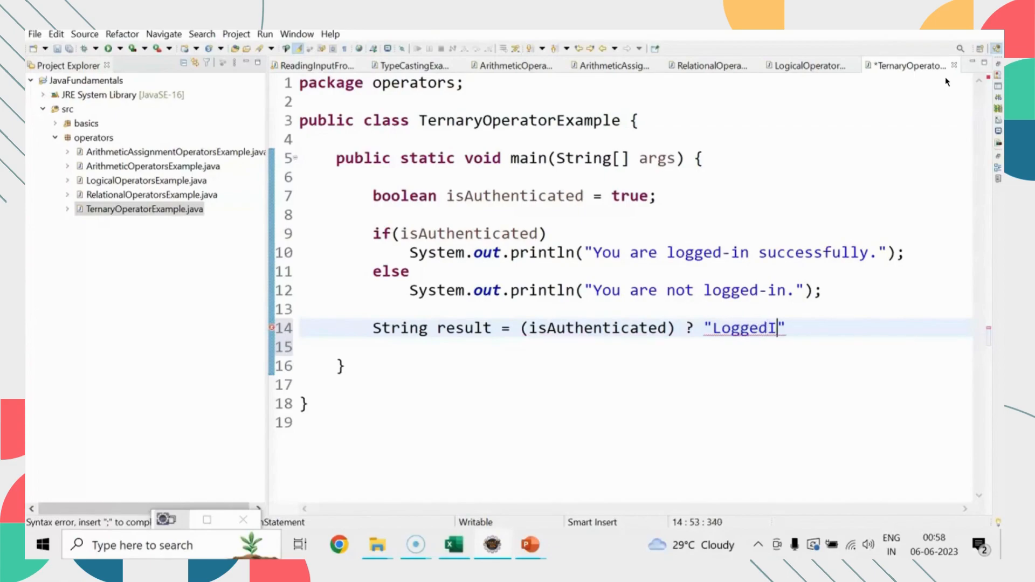
text(n" :)
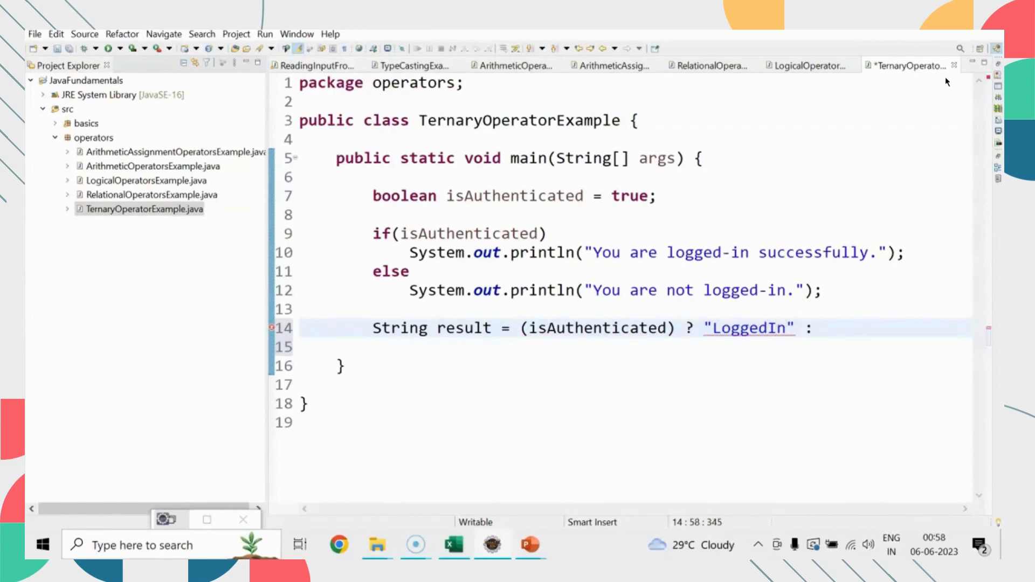
text("")
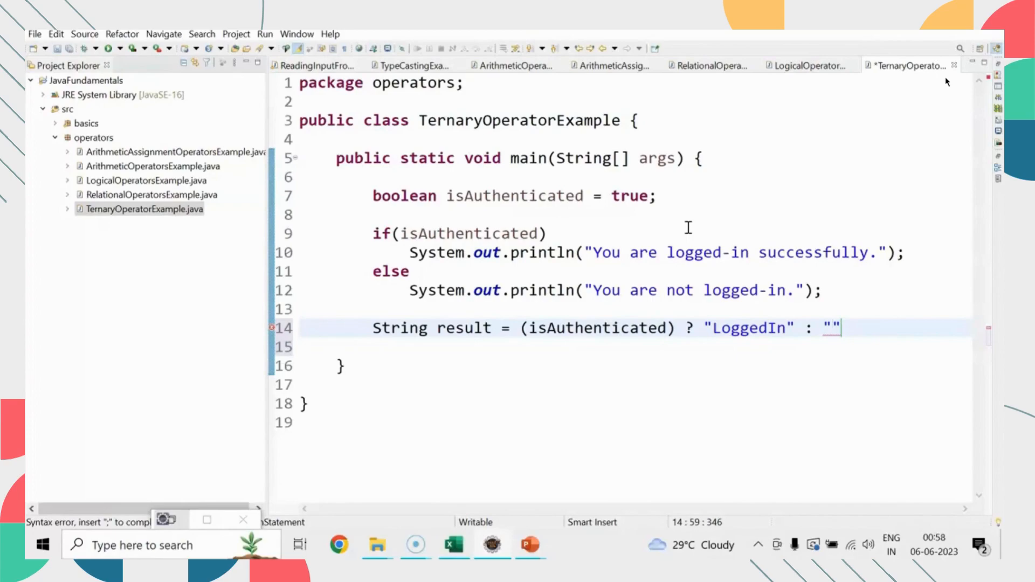
text(Not)
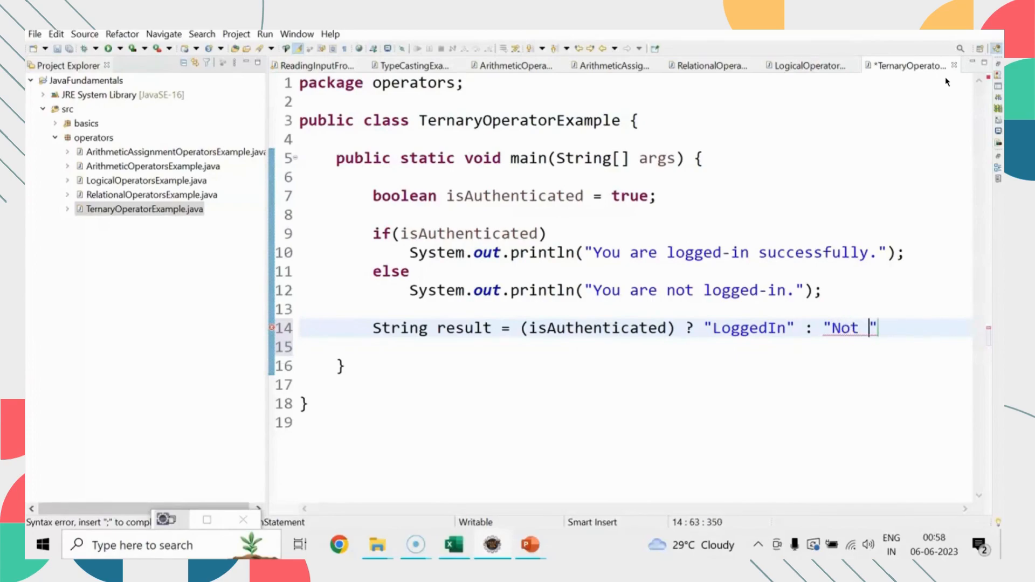
text(LoggedIn";)
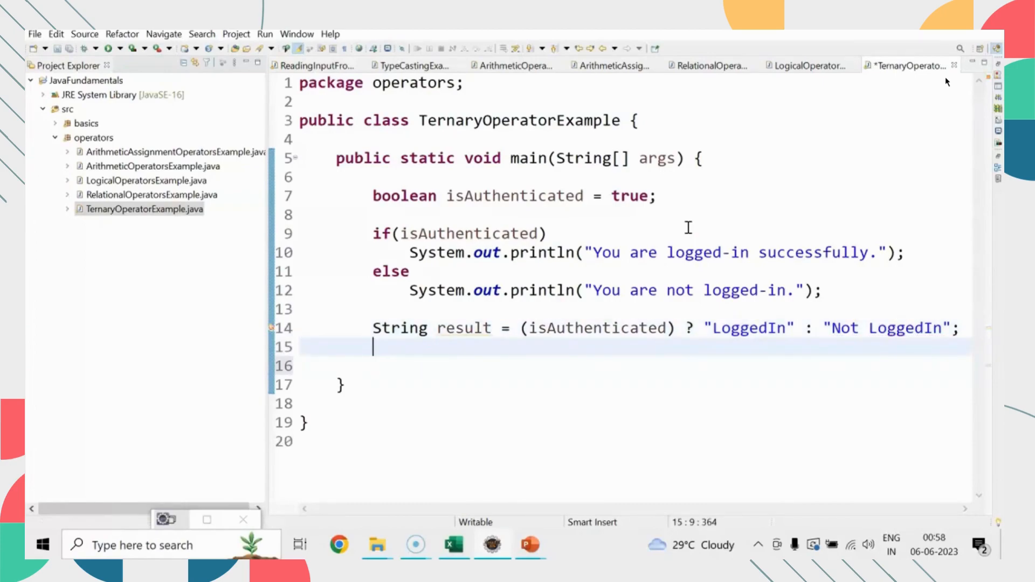
Add System.out.println(result); after the ternary assignment
text(System.out.println(res);)
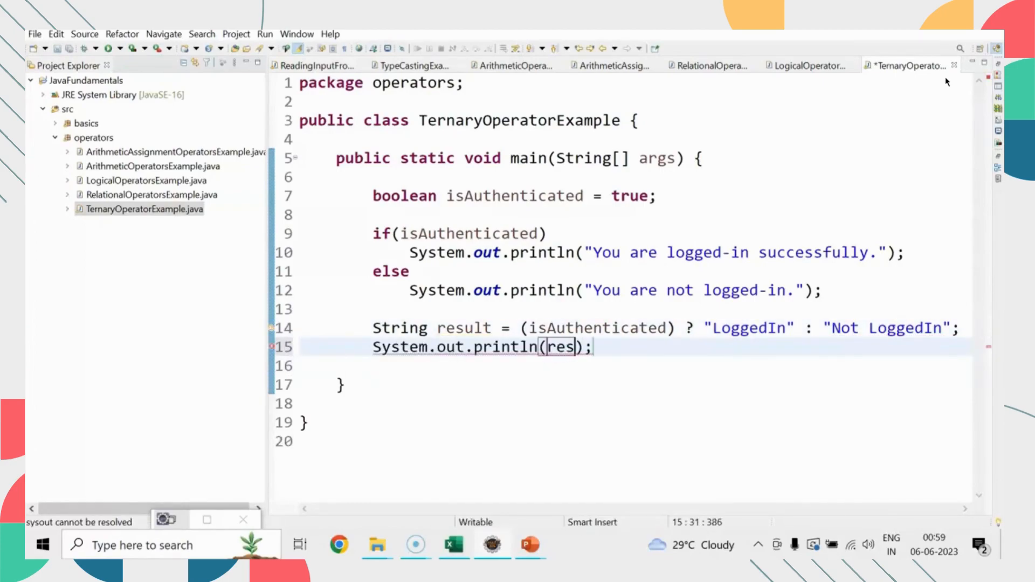
text(ult)
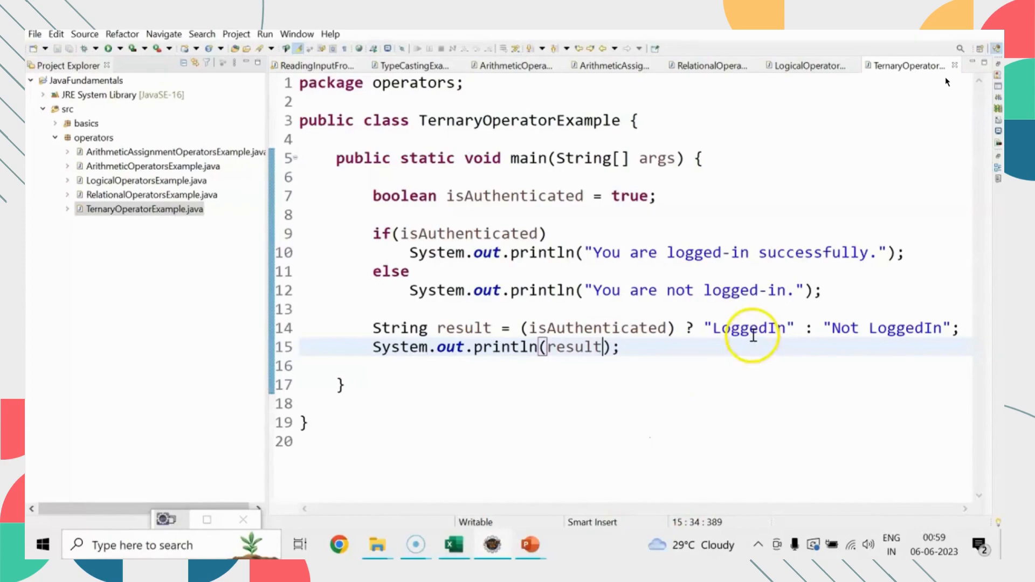